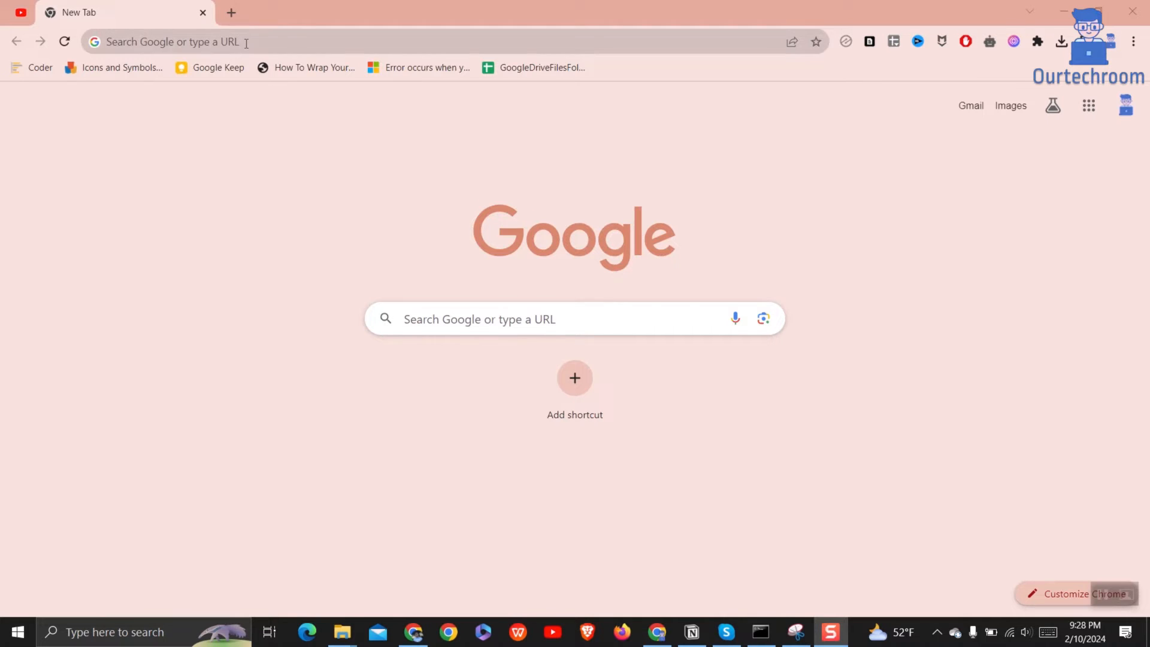
Search Google for 'download sample pdf' and open the dummy.pdf result.
type("download sample pdf")
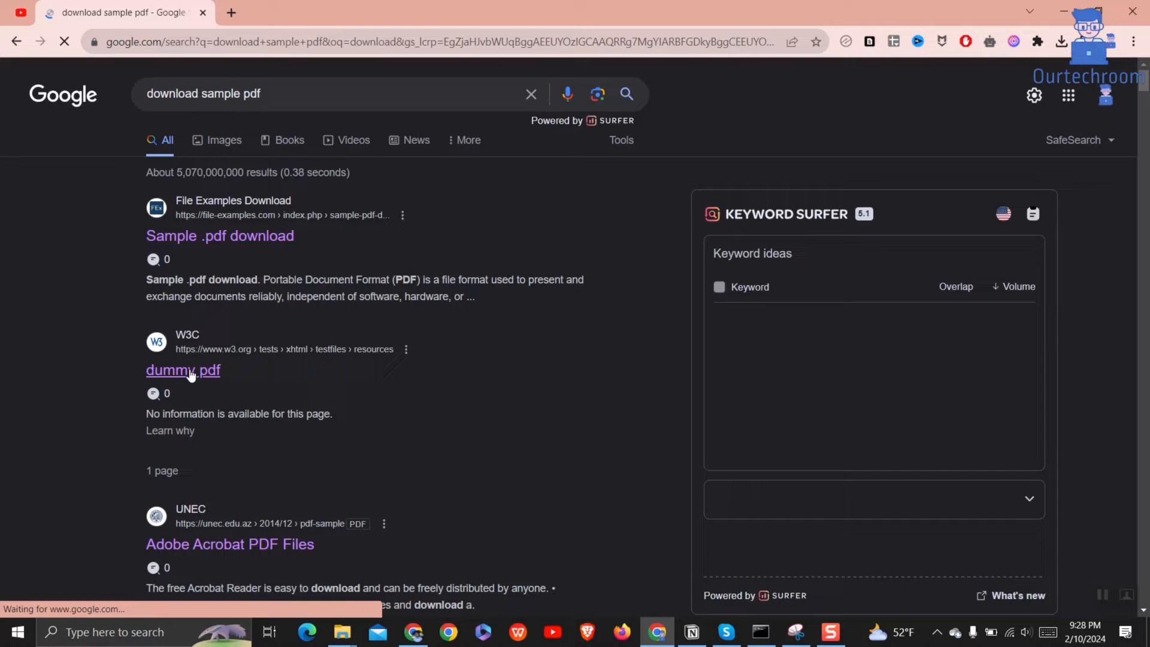
left_click(182, 370)
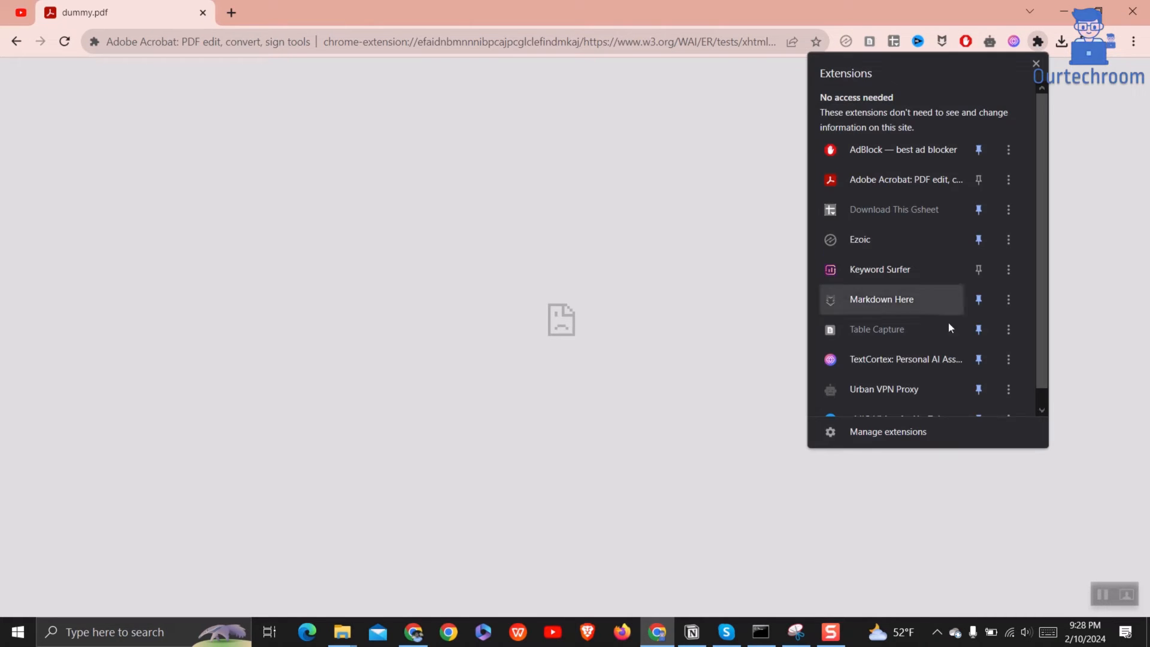
On the Manage extensions page, switch off the Adobe Acrobat extension.
left_click(888, 432)
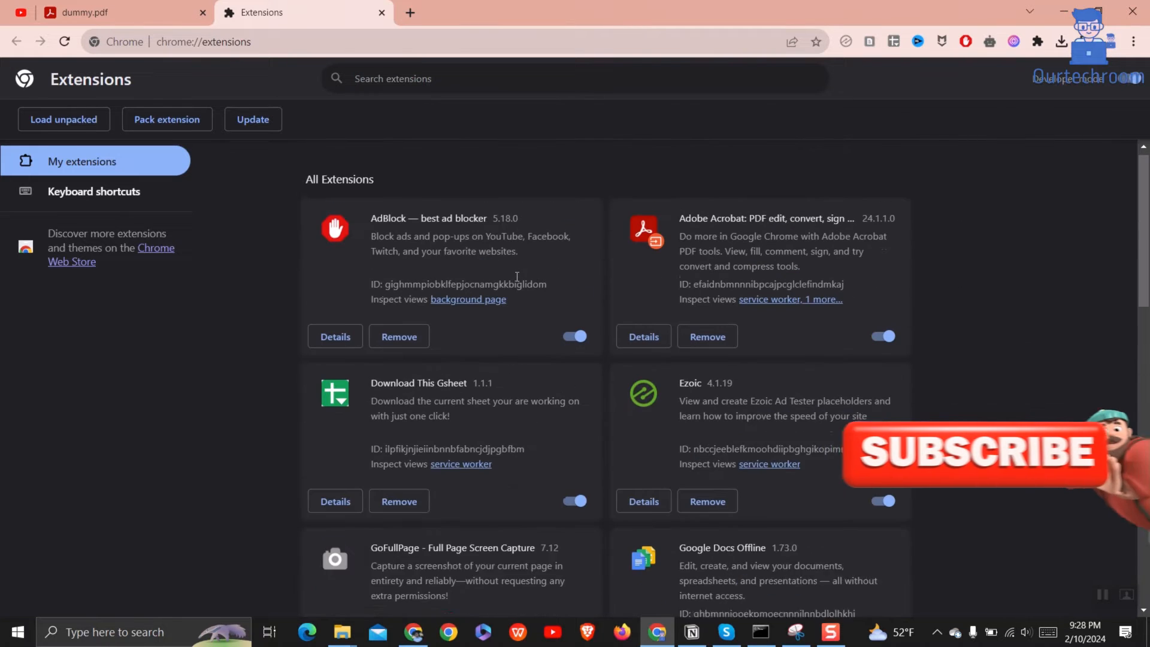
scroll("down", 3)
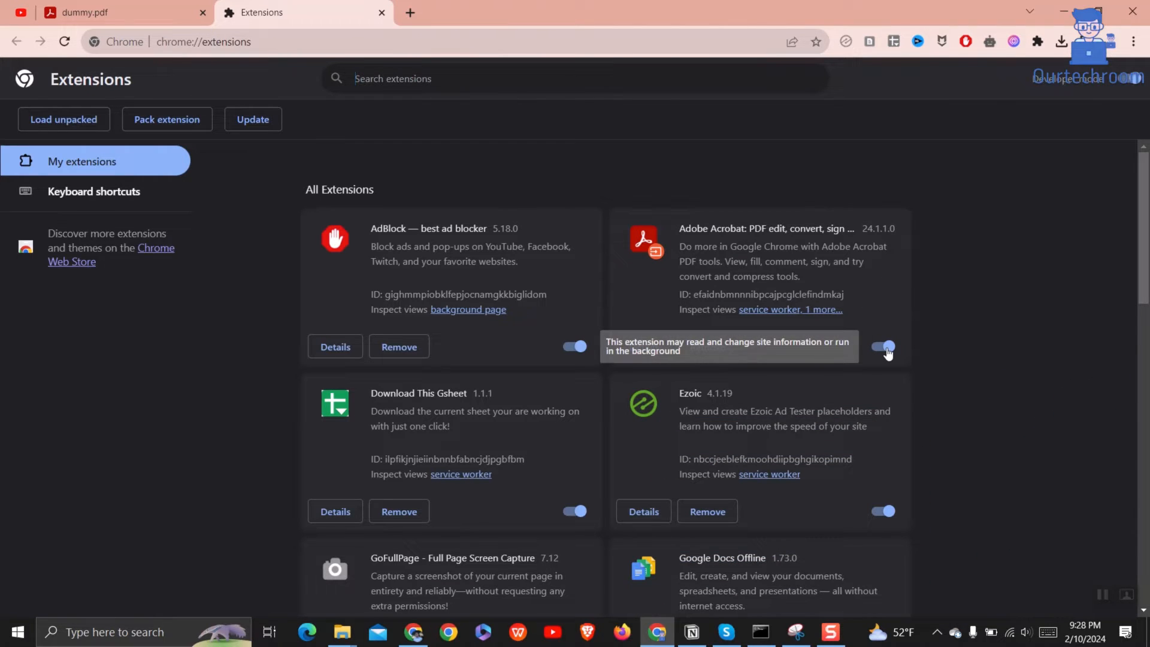
left_click(882, 348)
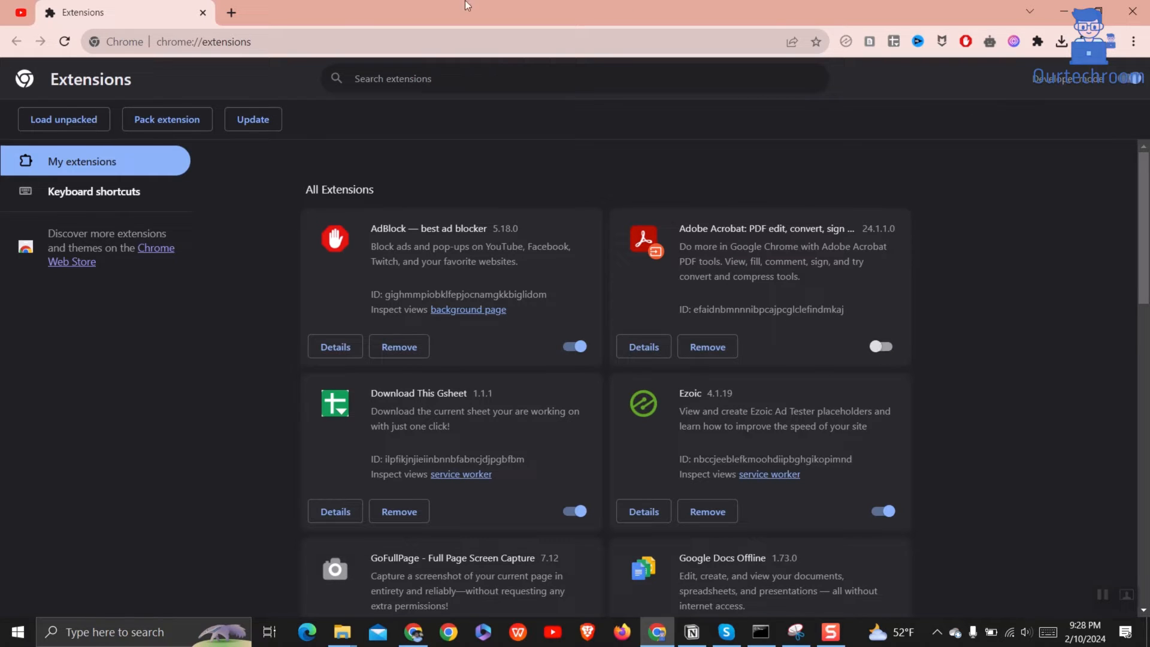
Return to the 'download sample pdf' results tab and retry the dummy.pdf link.
left_click(235, 12)
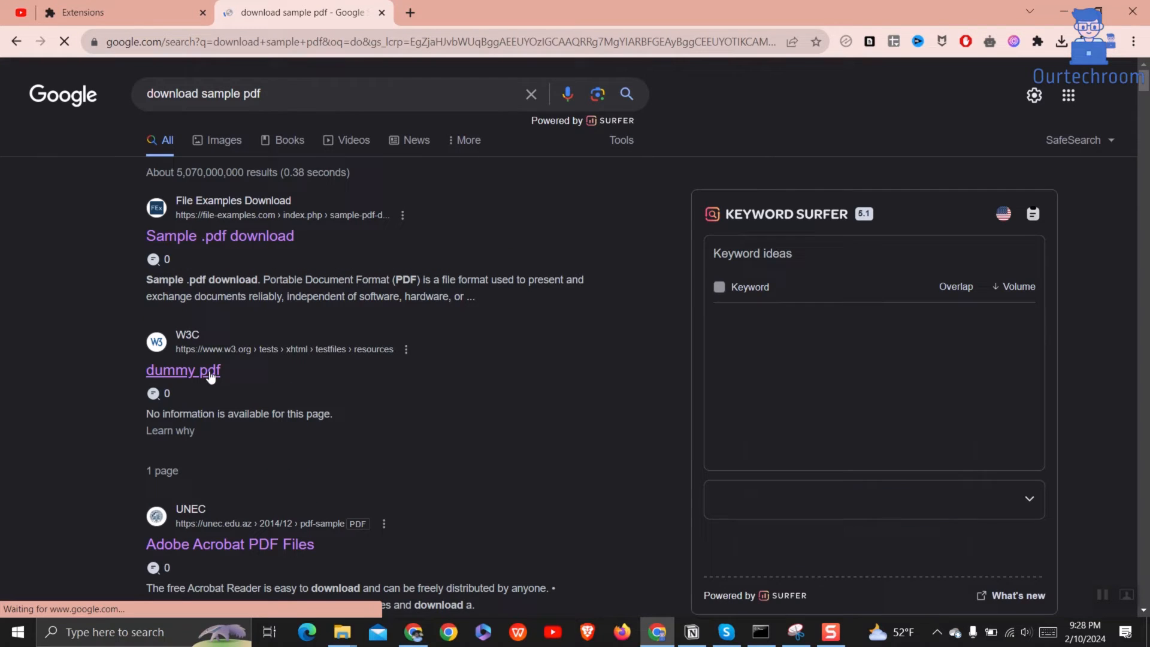
left_click(182, 370)
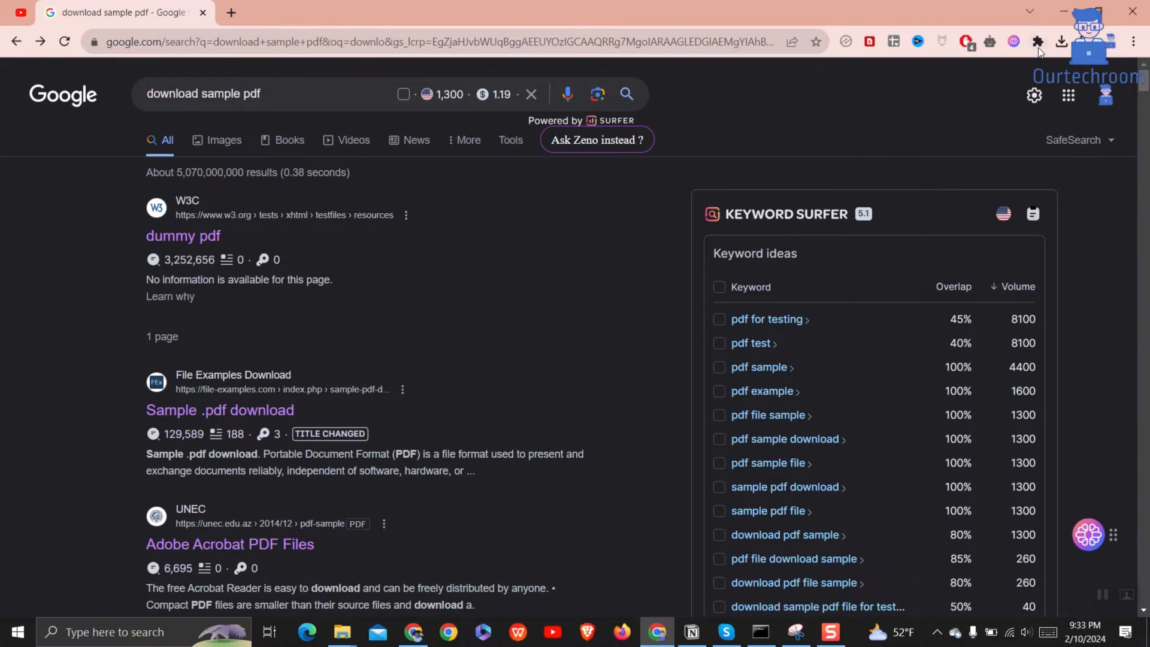
Pin the Acrobat extension to the toolbar and open its Preferences from the popup's gear.
left_click(1038, 41)
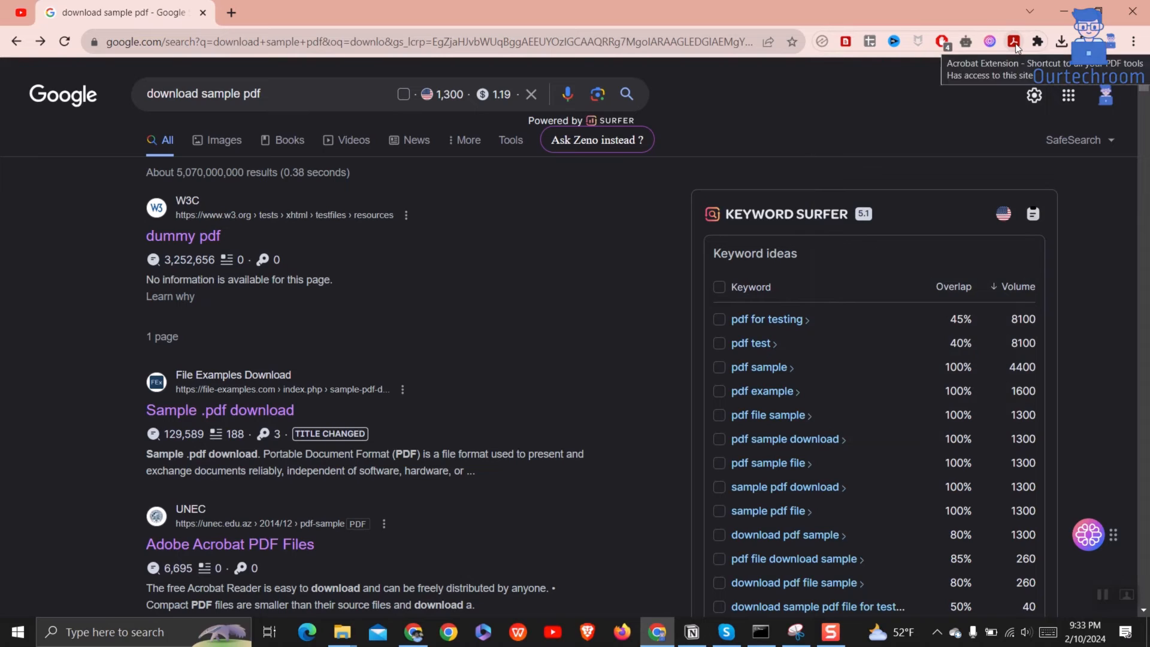
left_click(1014, 41)
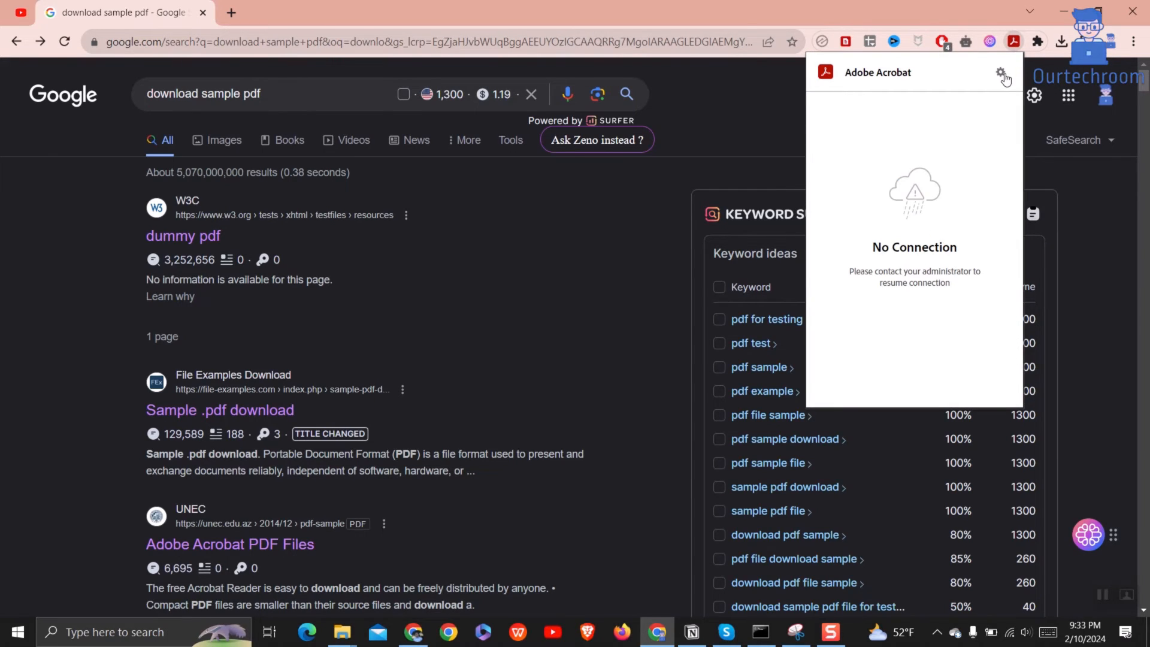
left_click(1001, 75)
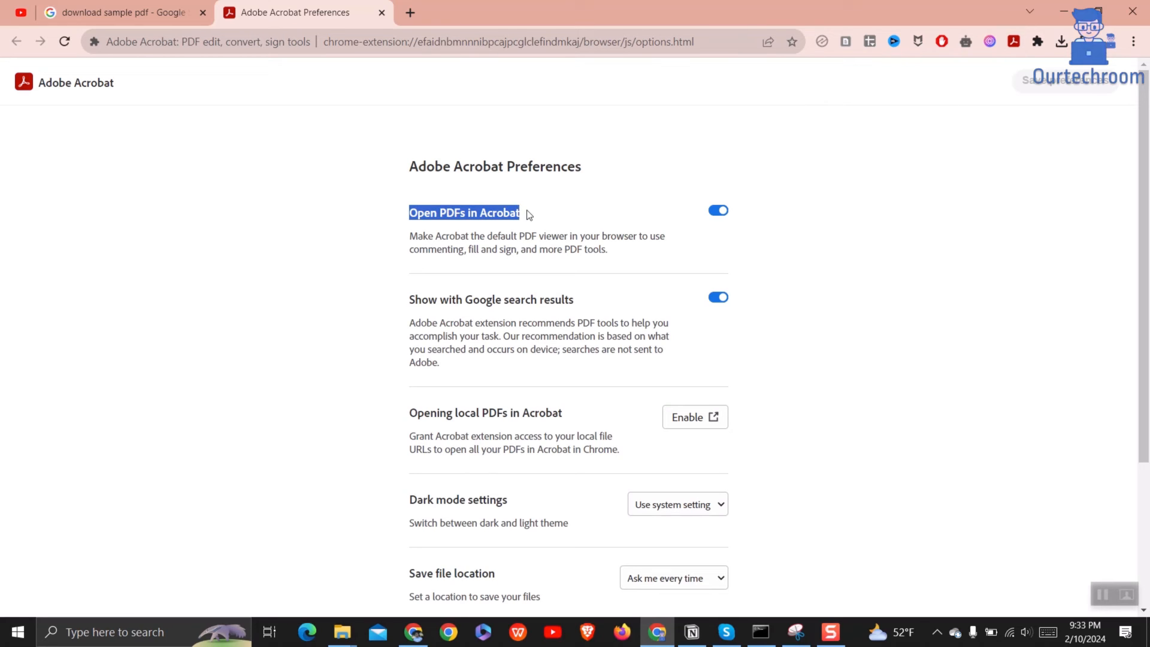
Turn off 'Open PDFs in Acrobat' and save the Acrobat preferences.
left_click(717, 210)
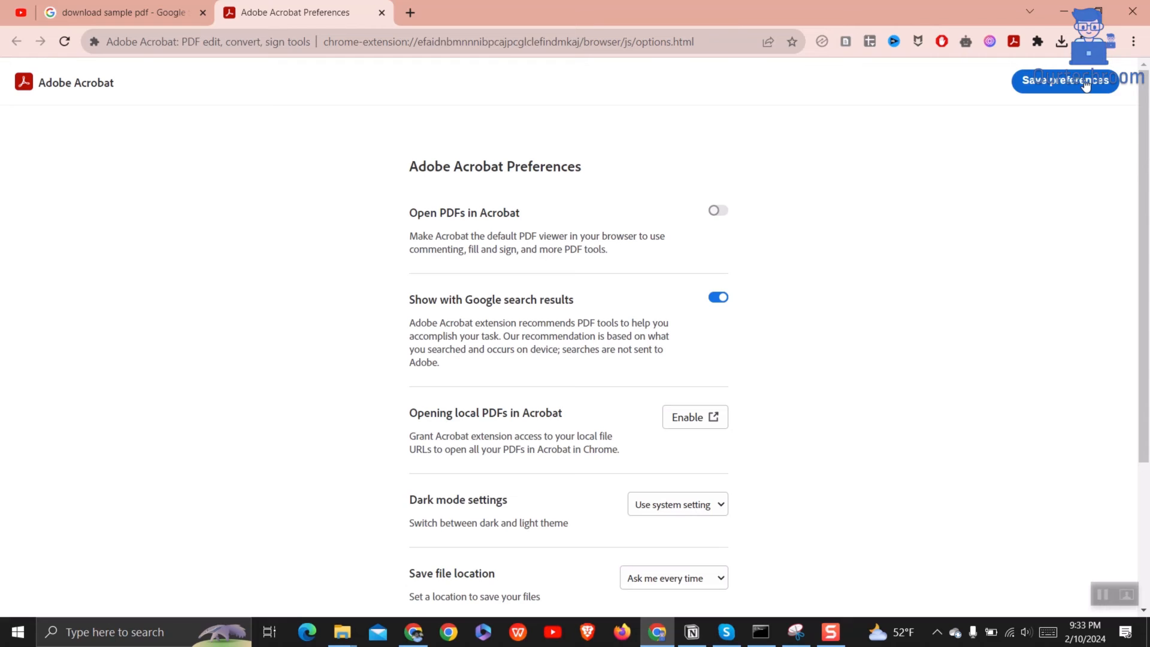
left_click(1066, 80)
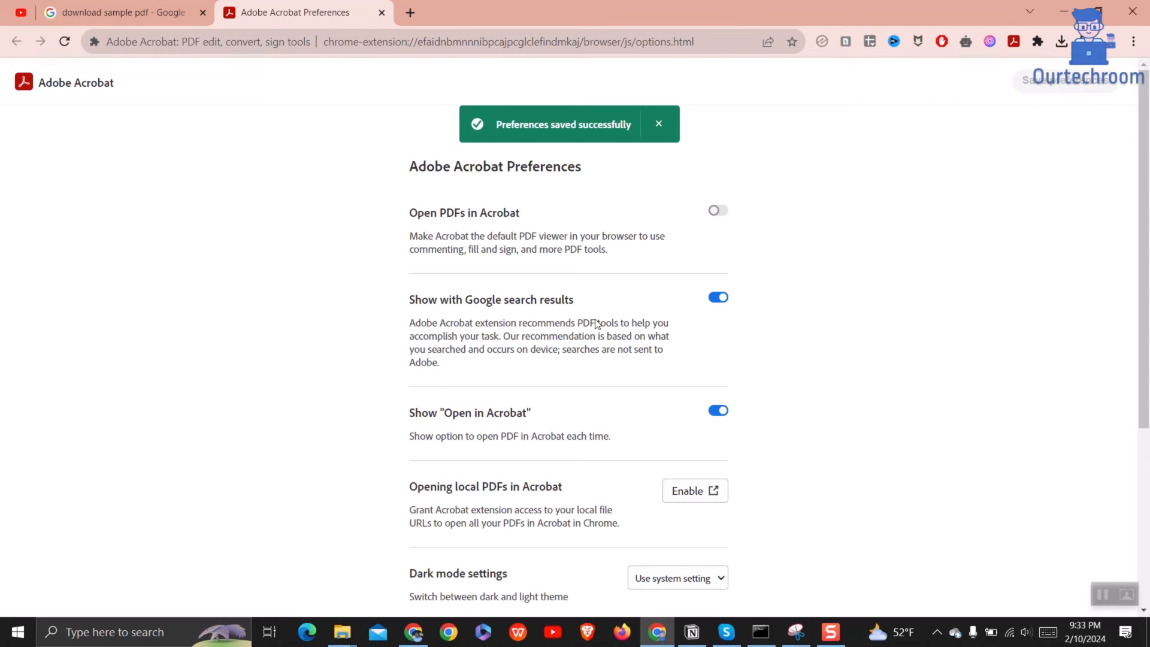
Back on the search results, open dummy.pdf so it loads in Chrome's built-in viewer.
left_click(120, 12)
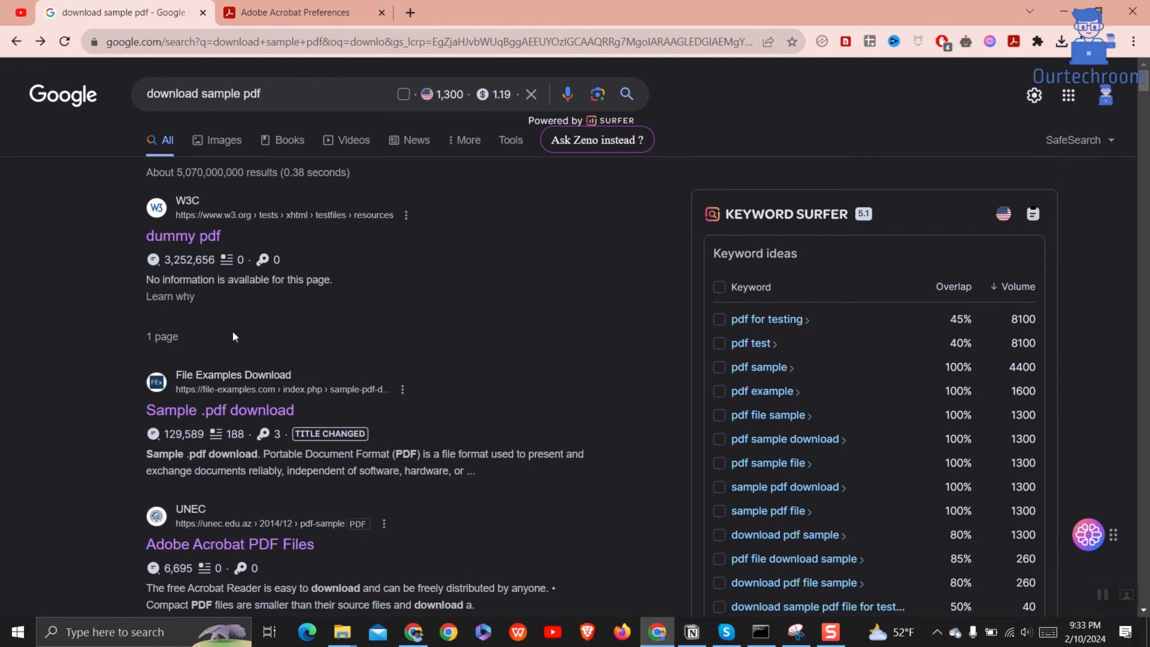
left_click(182, 236)
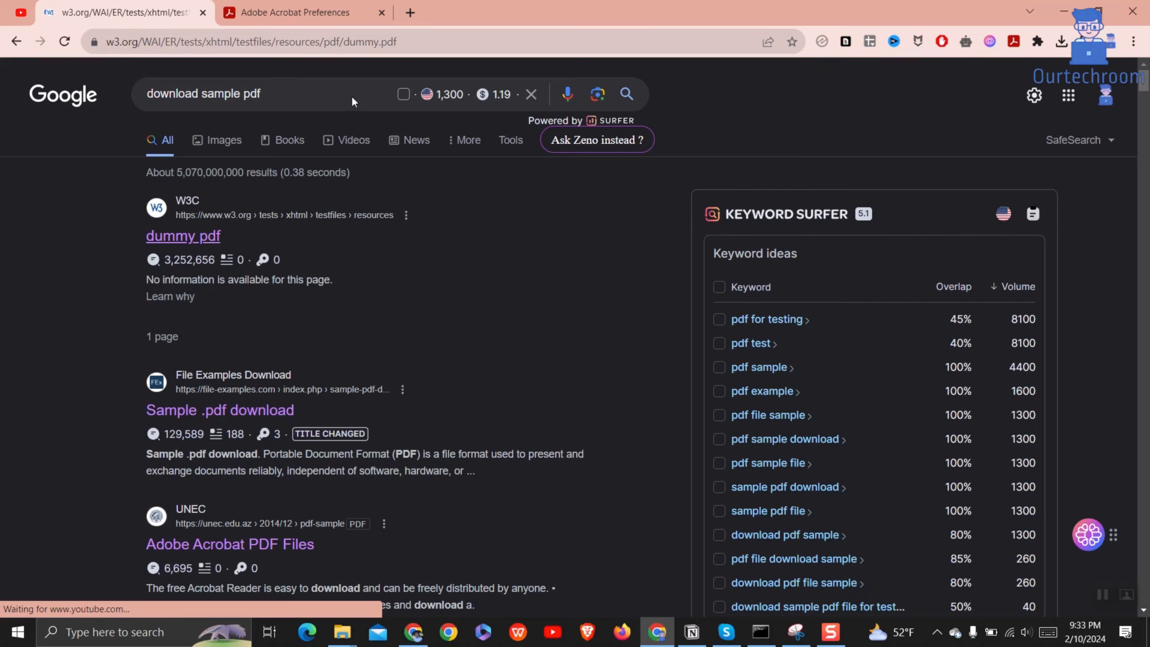
left_click(182, 235)
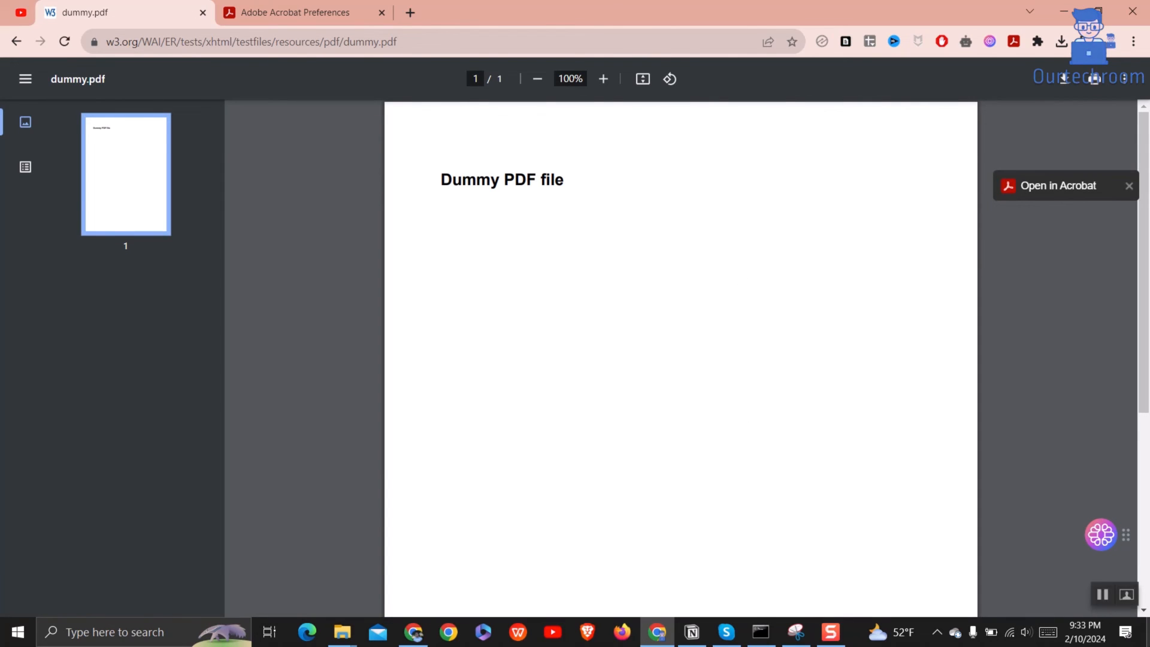